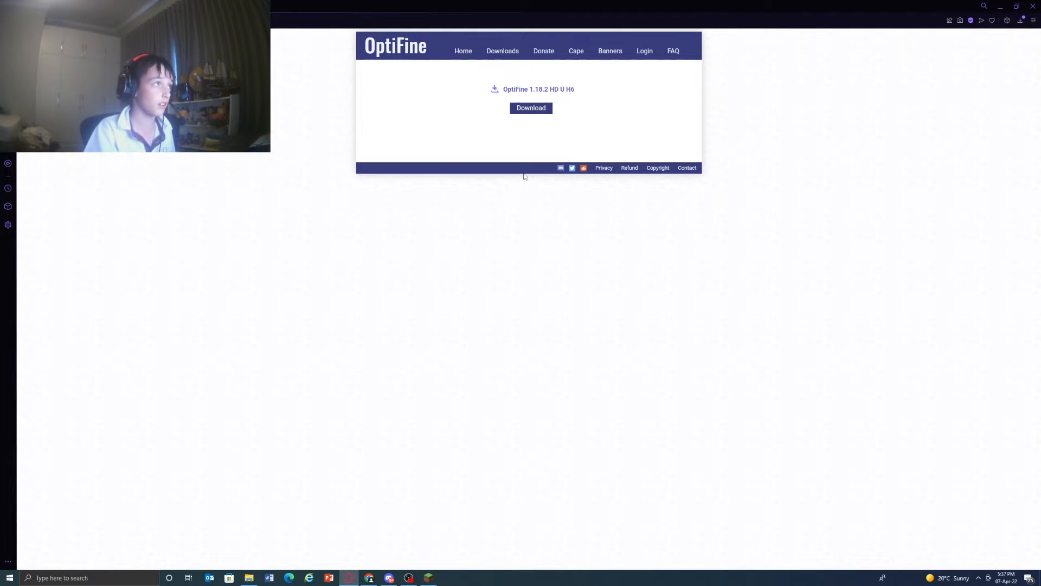
mouse_move(532, 108)
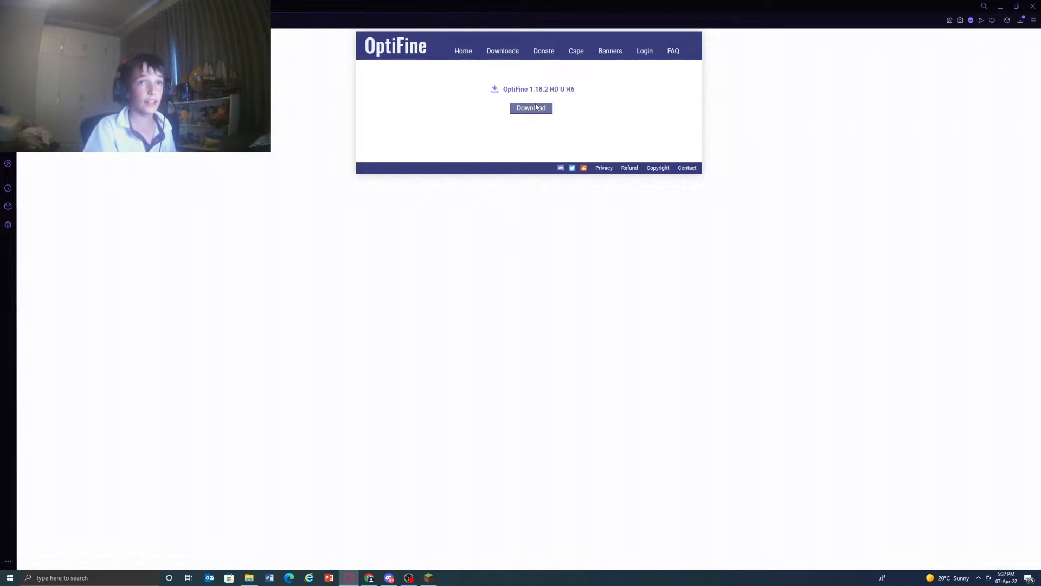
Download the OptiFine 1.18.2 HD U H6 jar and save it to the desktop
click(531, 107)
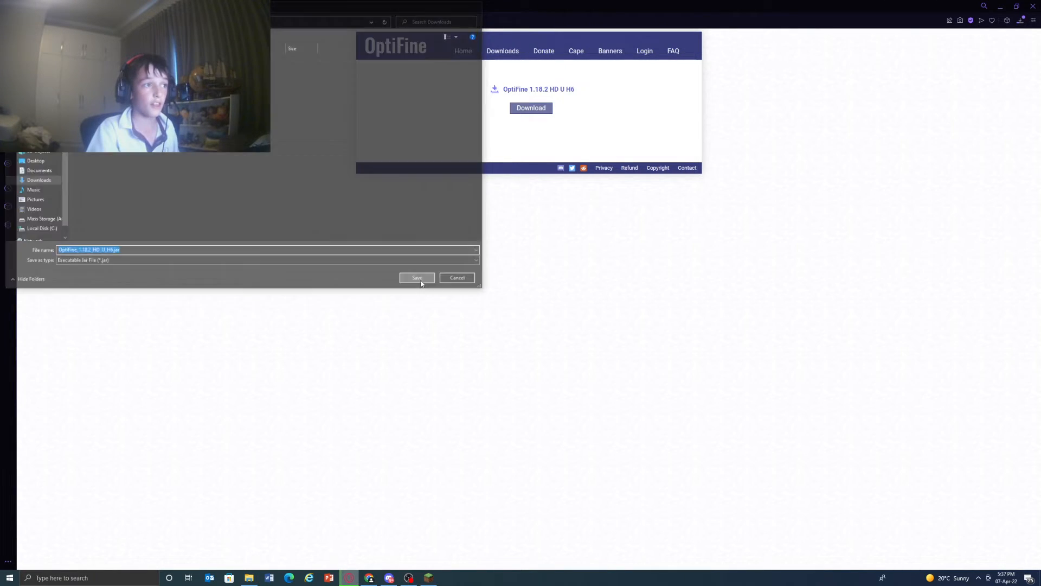
click(417, 278)
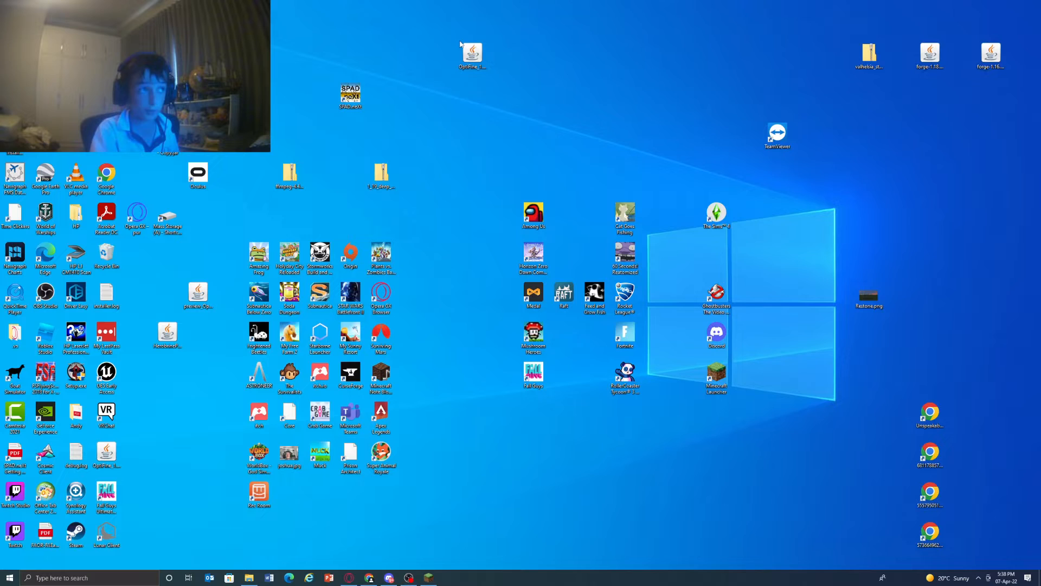
Run the downloaded OptiFine jar from the desktop, then close its installer window
click(472, 52)
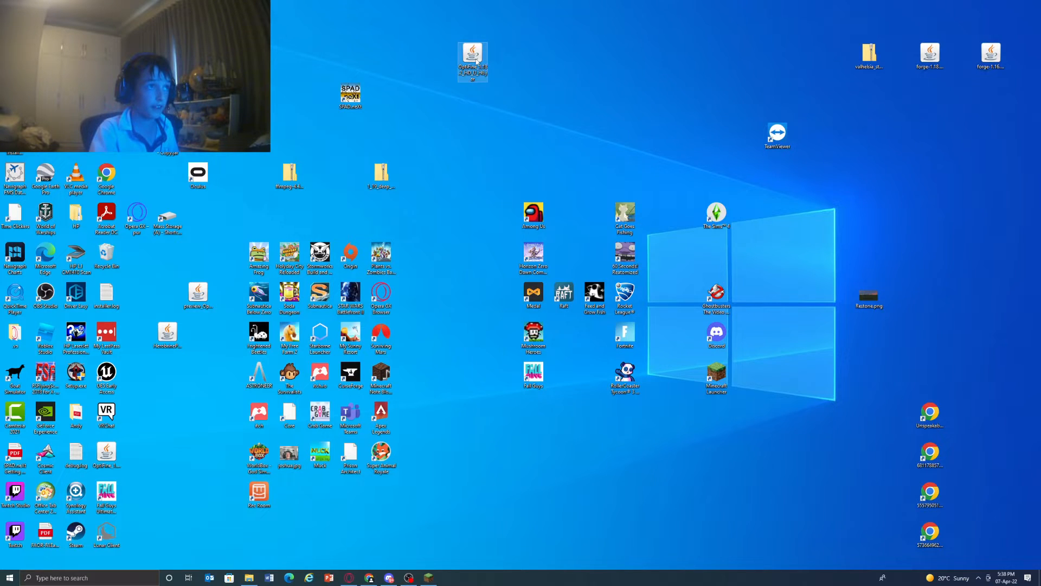
double_click(473, 52)
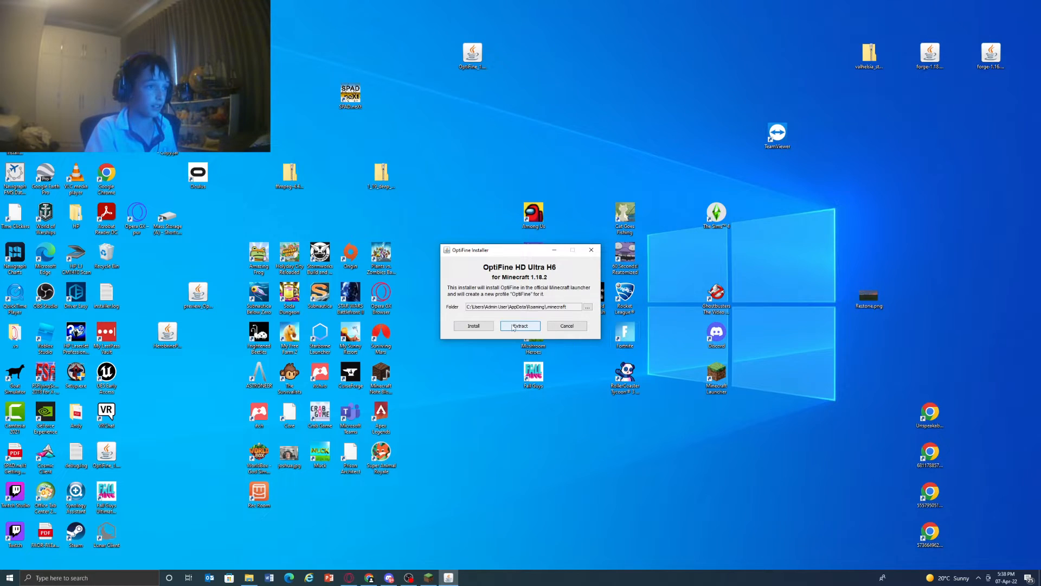
click(520, 325)
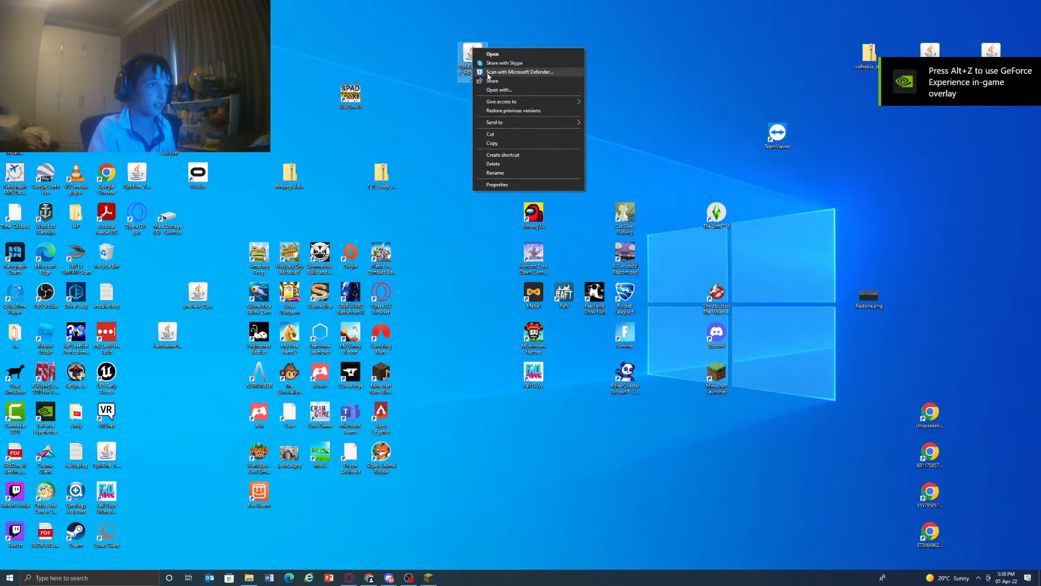
mouse_move(497, 173)
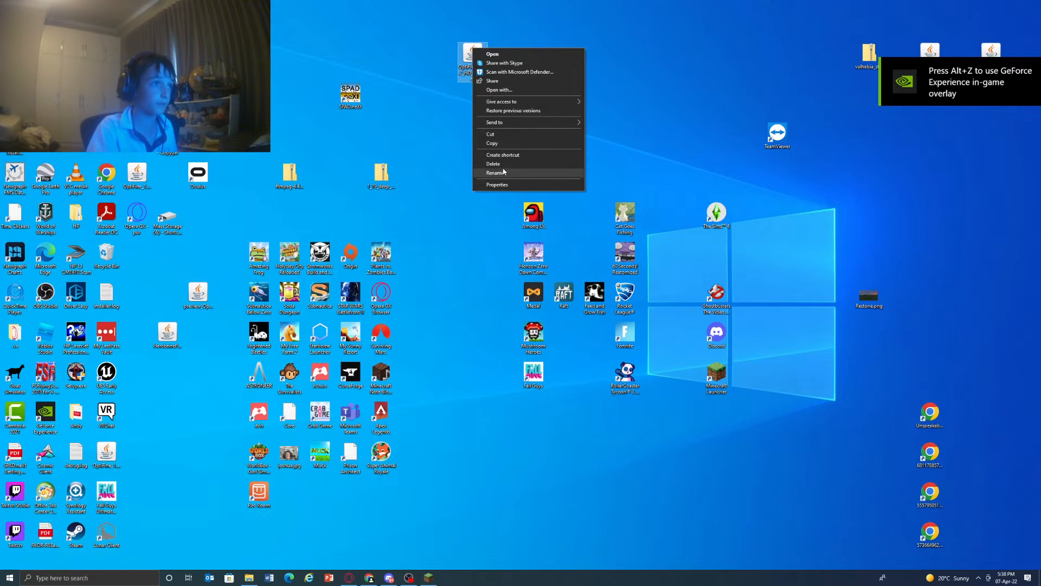
Reopen the OptiFine jar, install it into the Minecraft folder and confirm the success message
click(492, 54)
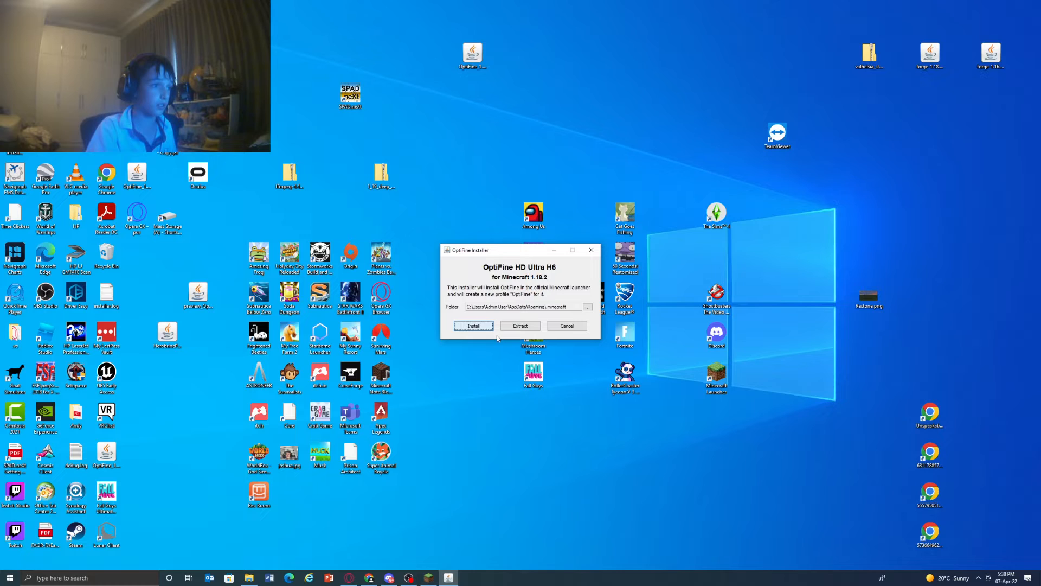
click(473, 325)
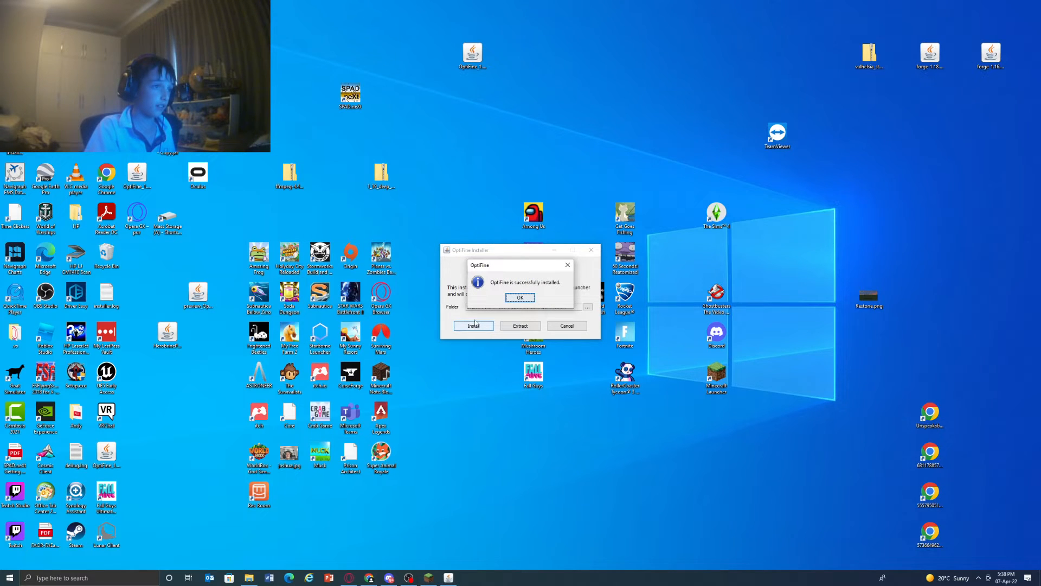
click(521, 297)
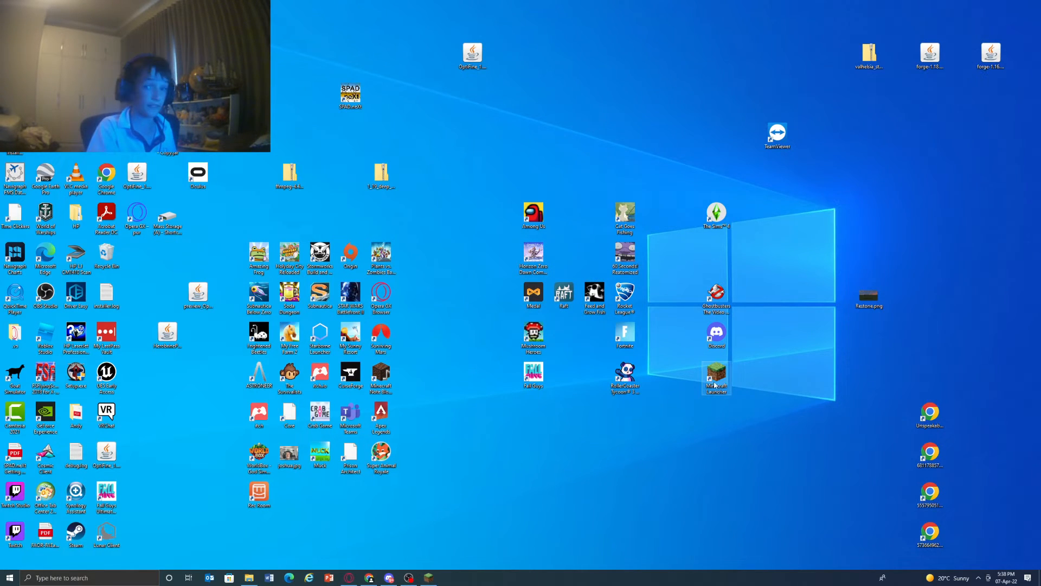
Launch the Minecraft Launcher showing the OptiFine 1.18.2 profile and start a new installation
double_click(716, 377)
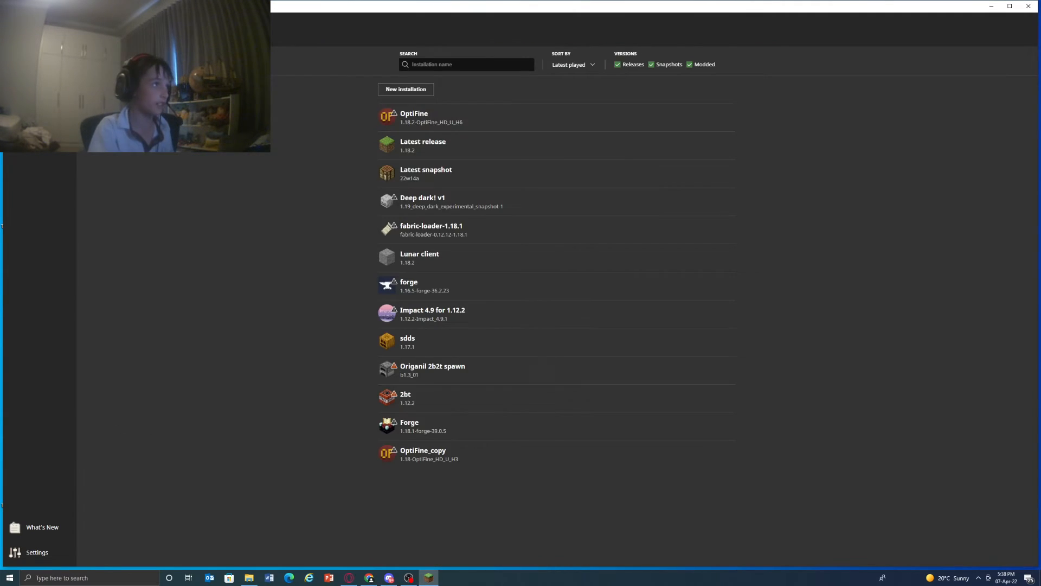
mouse_move(473, 183)
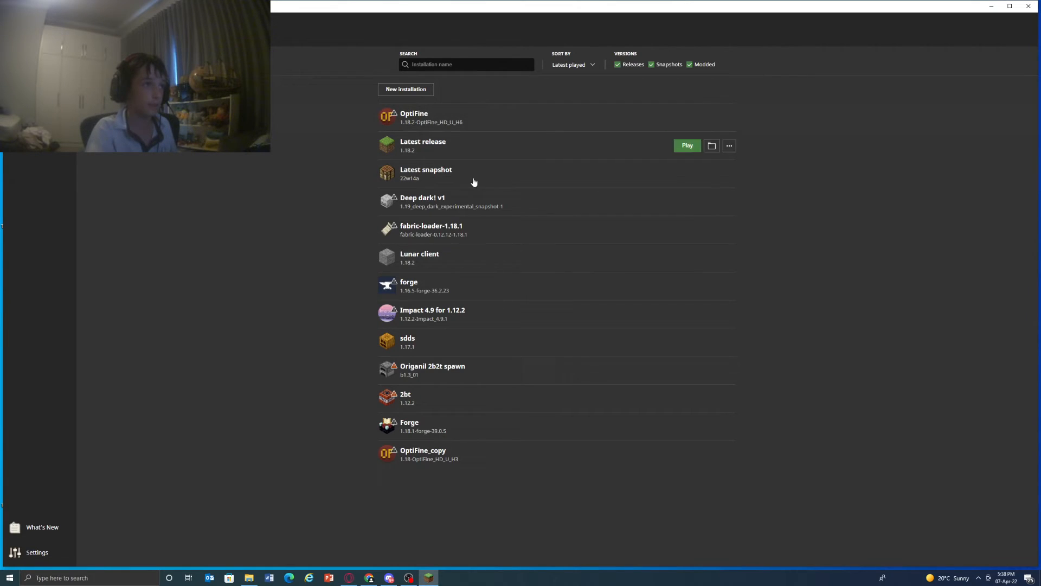
click(406, 89)
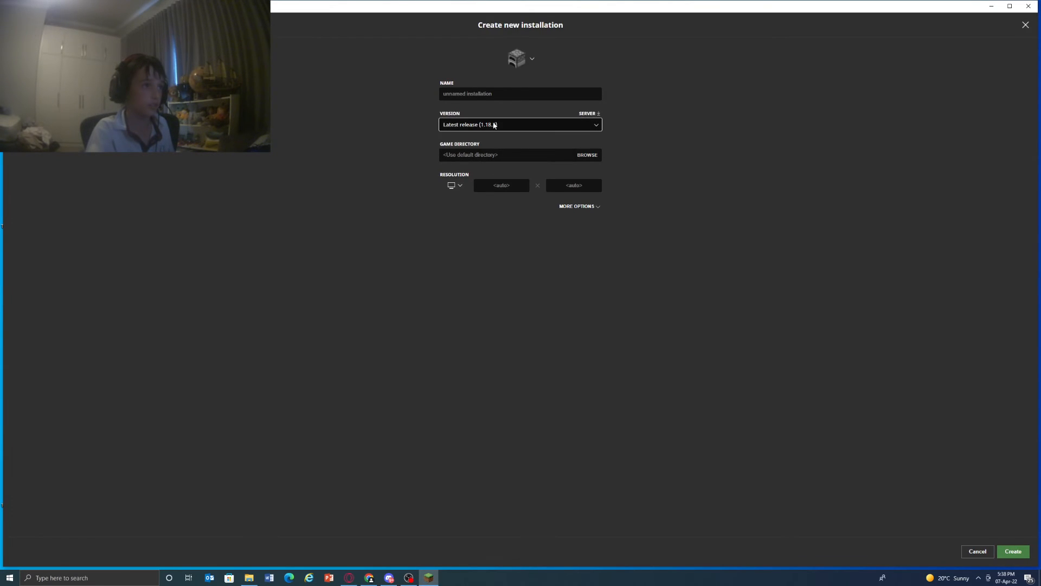